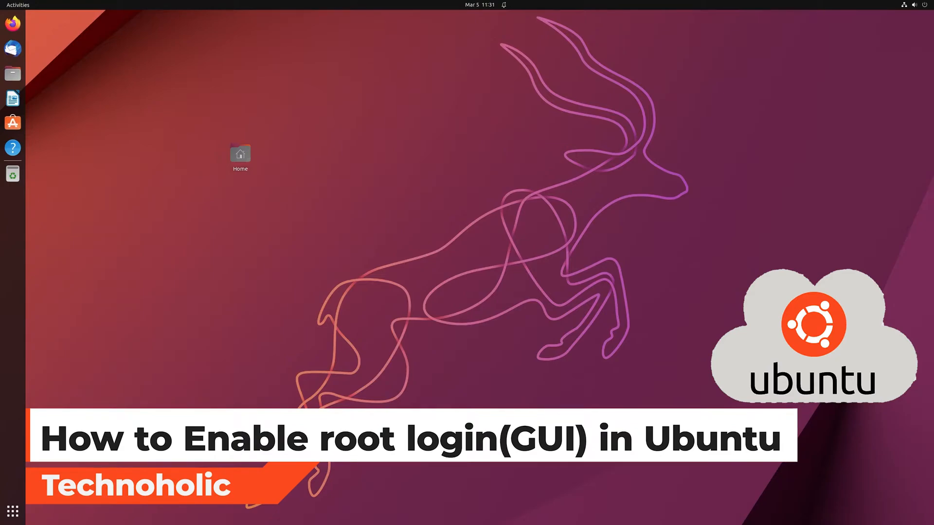
Step: Launch Terminal from Show Applications and drag its window to the screen centre
click(12, 510)
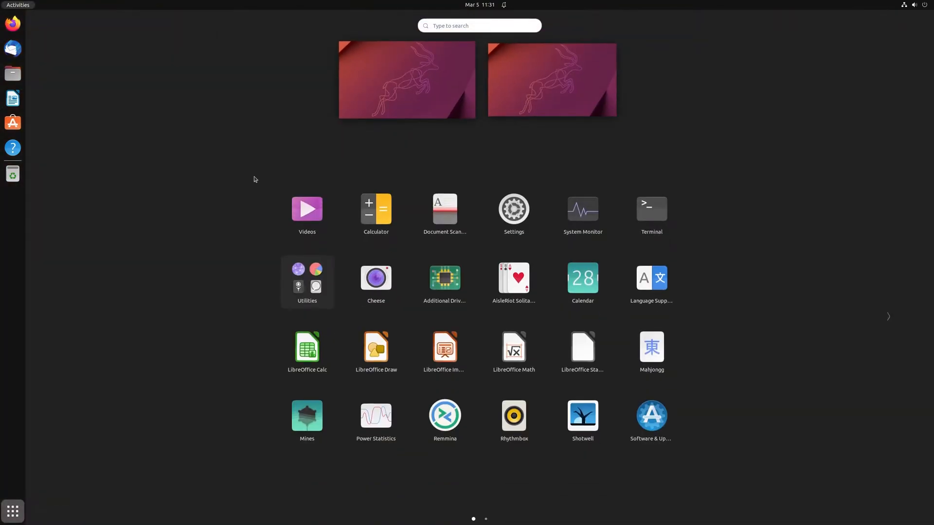
click(651, 210)
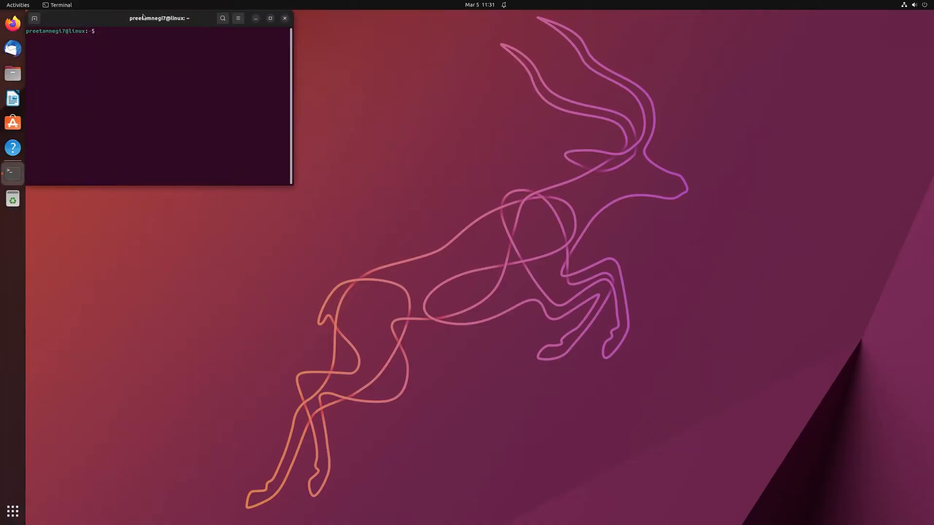
drag(158, 17, 575, 138)
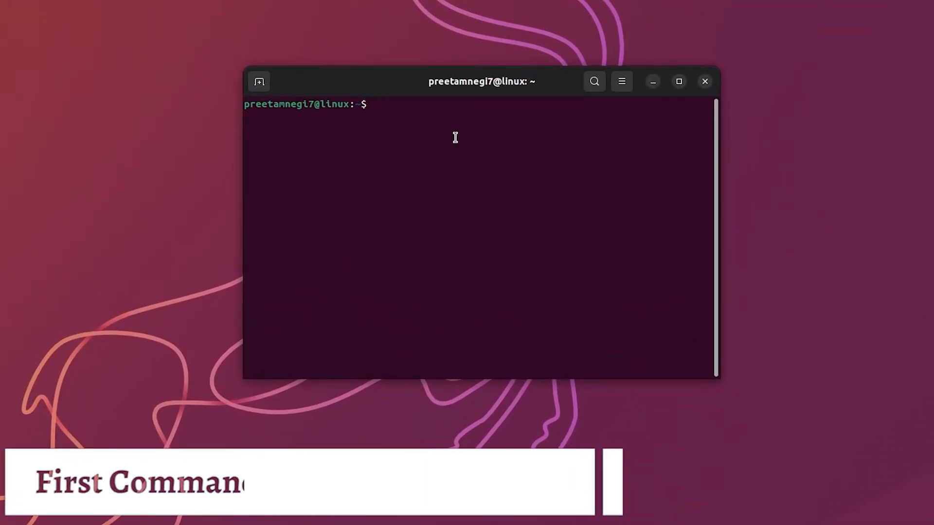
text(sudo apt-get update)
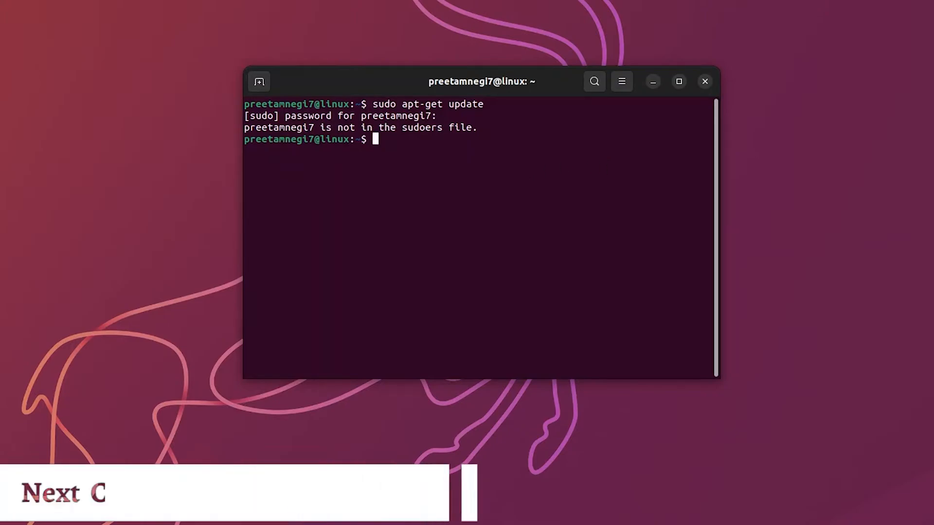
text(sudo v)
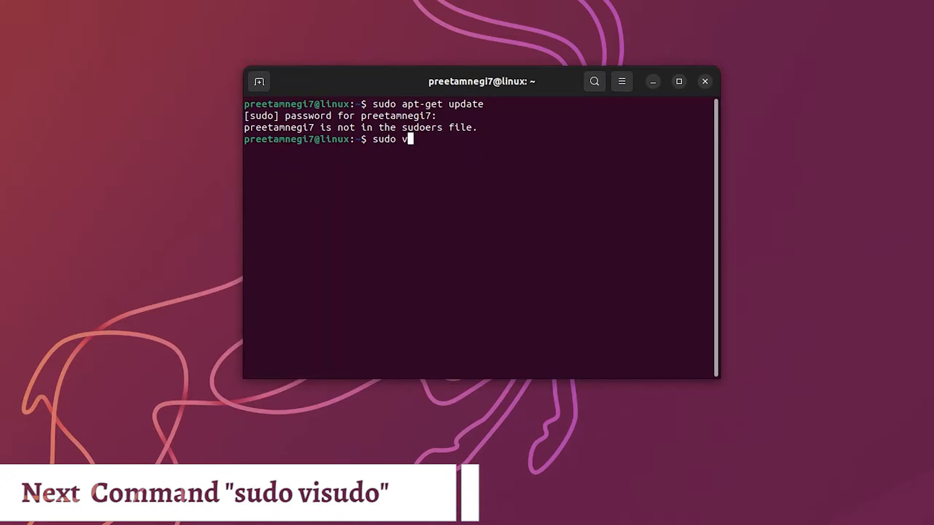
text(isudo)
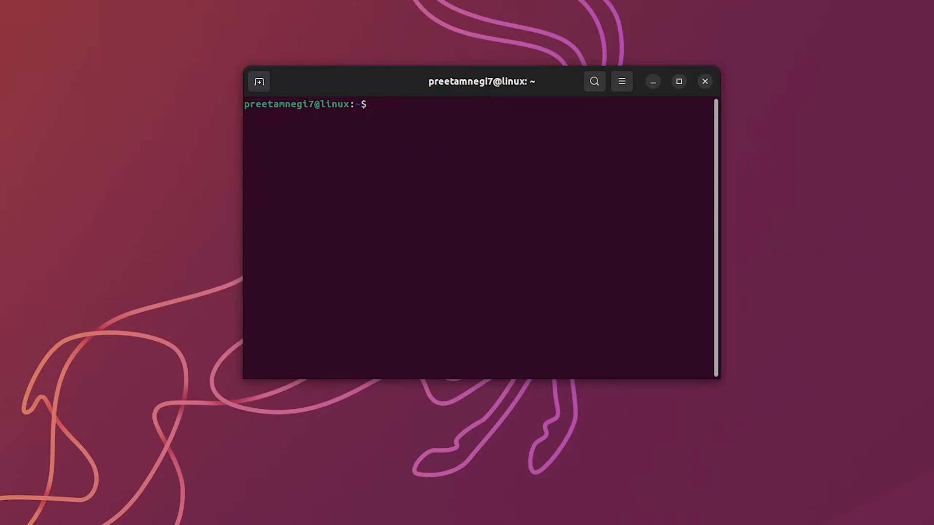
Step: Switch to root with su root, then run sudo visudo to edit the sudoers file
text(su root)
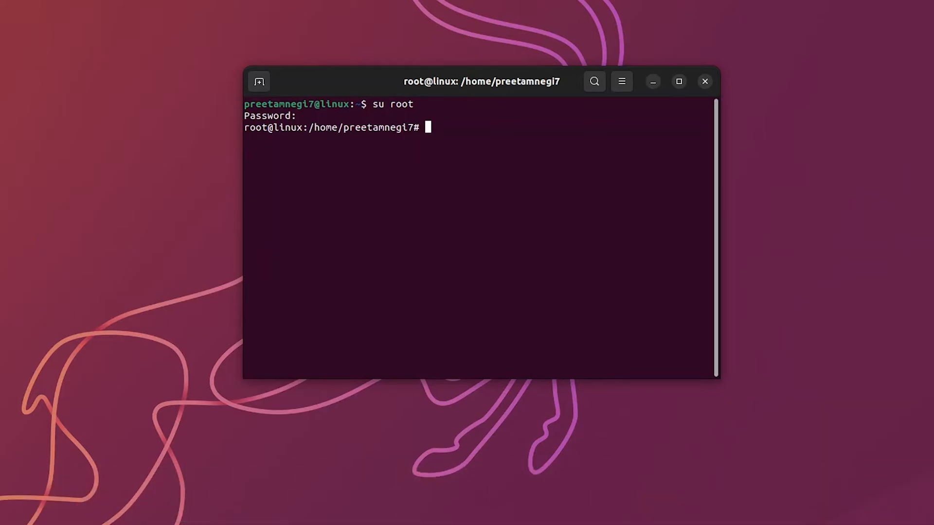
text(sudo)
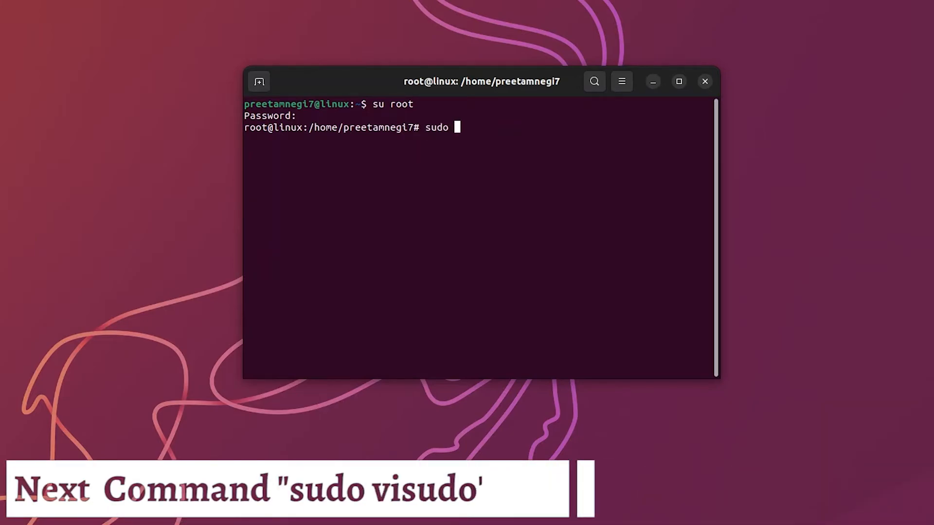
text(vis)
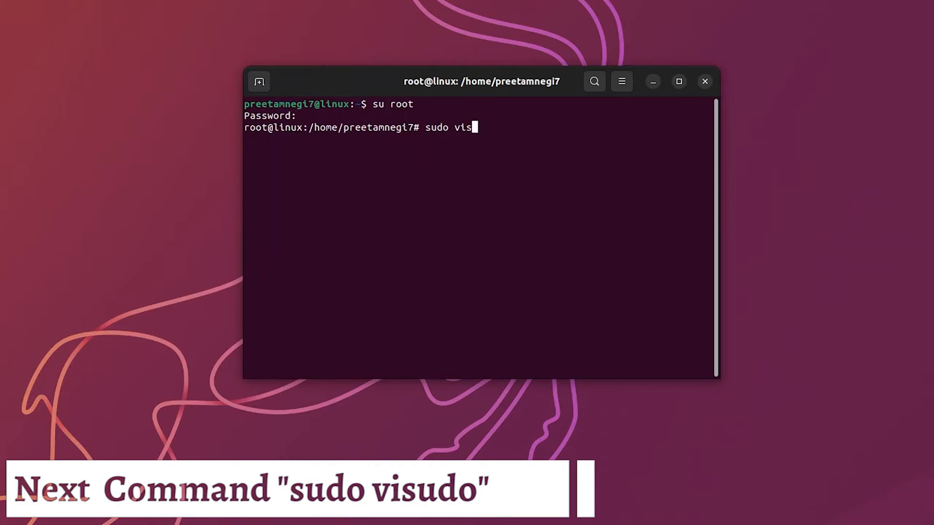
text(udo)
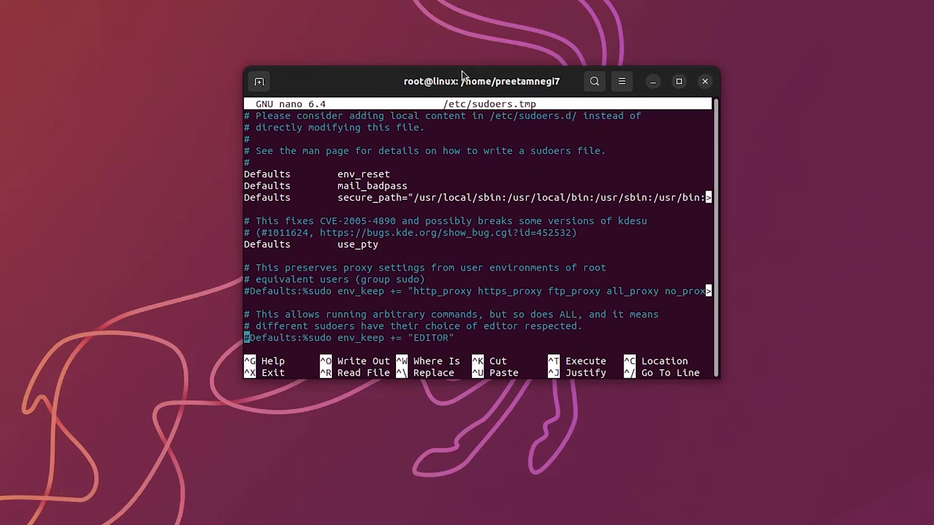
Step: Add the line 'preetamnegi7 ALL=(ALL:ALL) ALL' below root's entry in the privilege specification
scroll(down, 3)
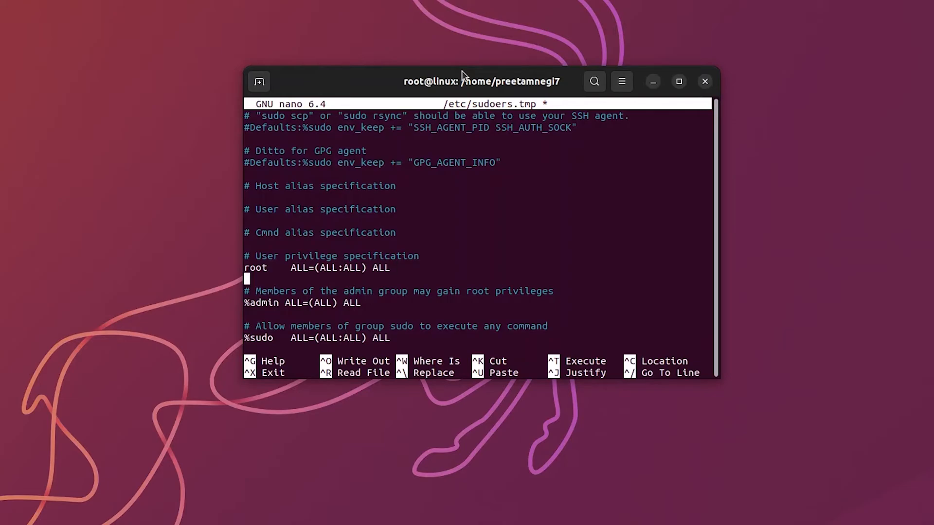
text(p)
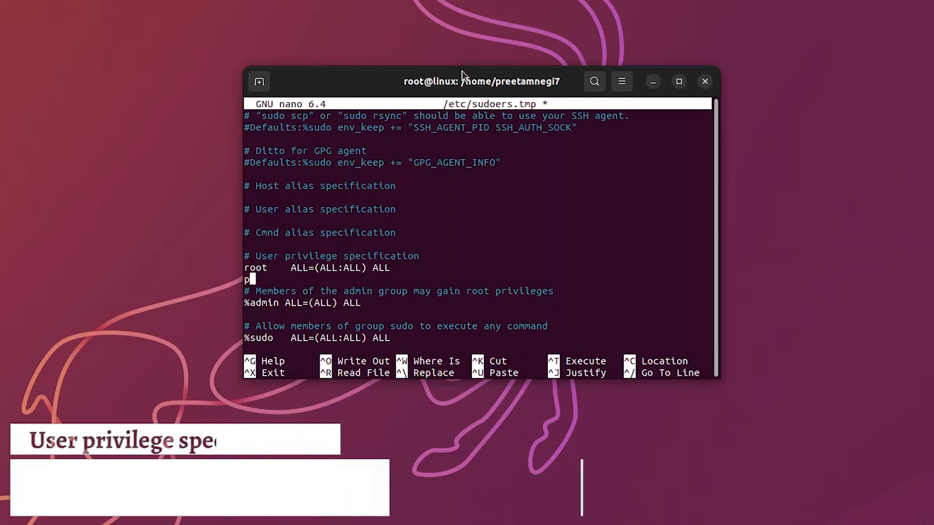
text(reetamnegi7)
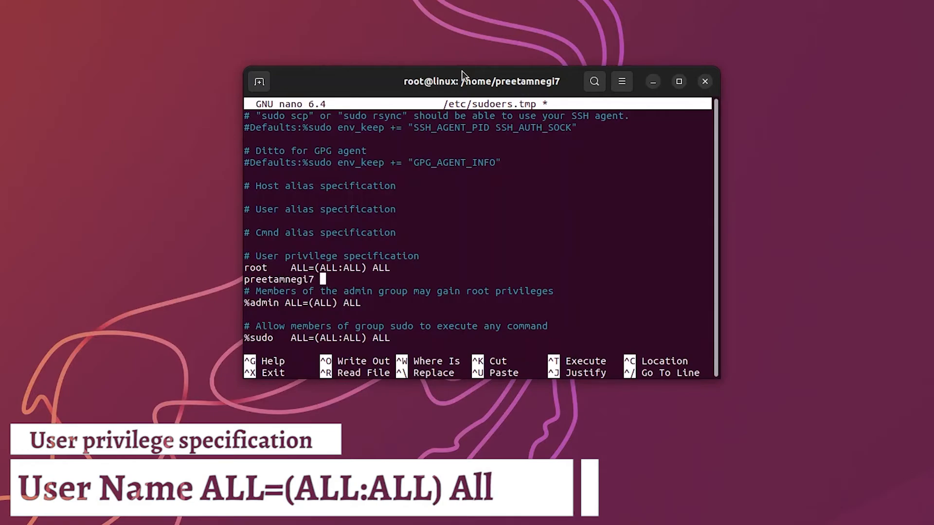
text(AL)
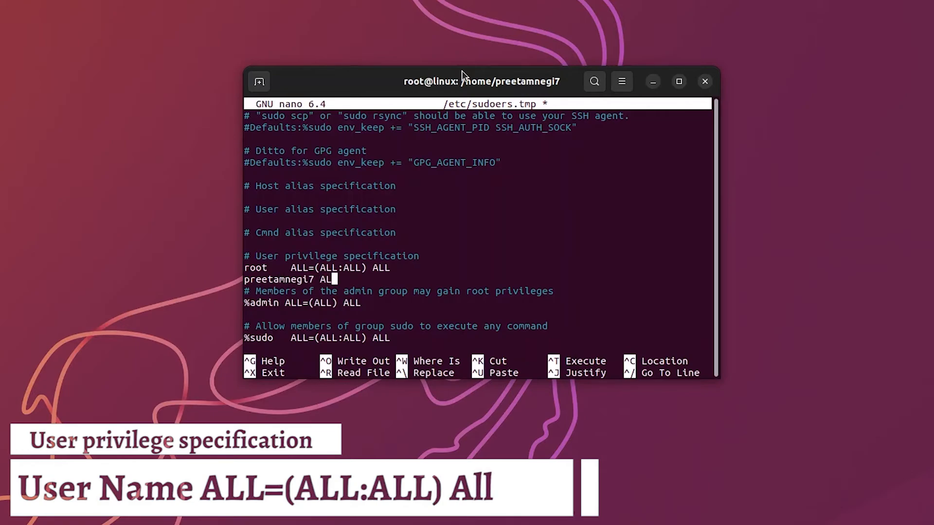
text(()
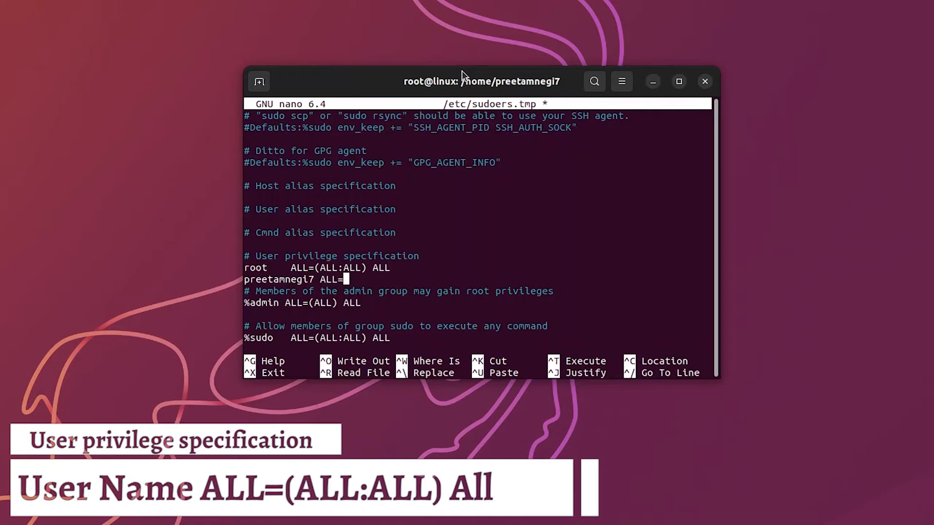
text((ALL:)
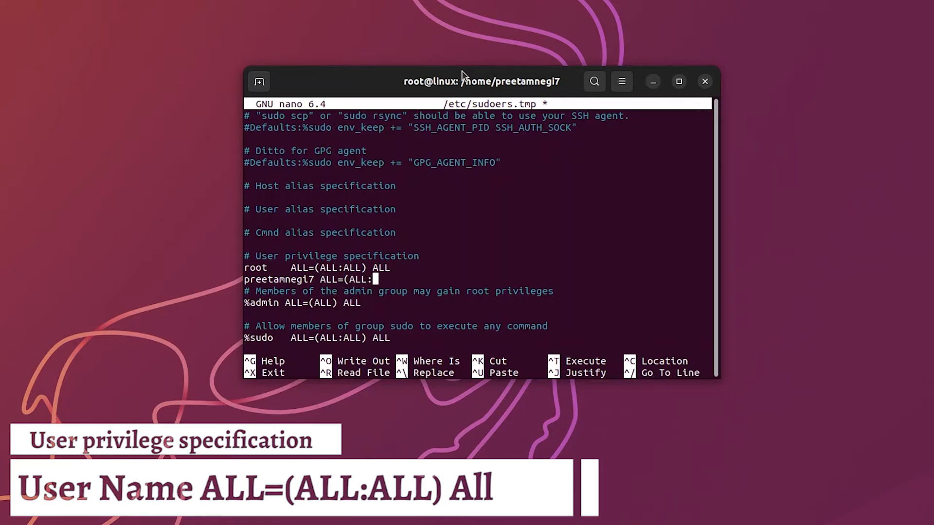
text(ALL))
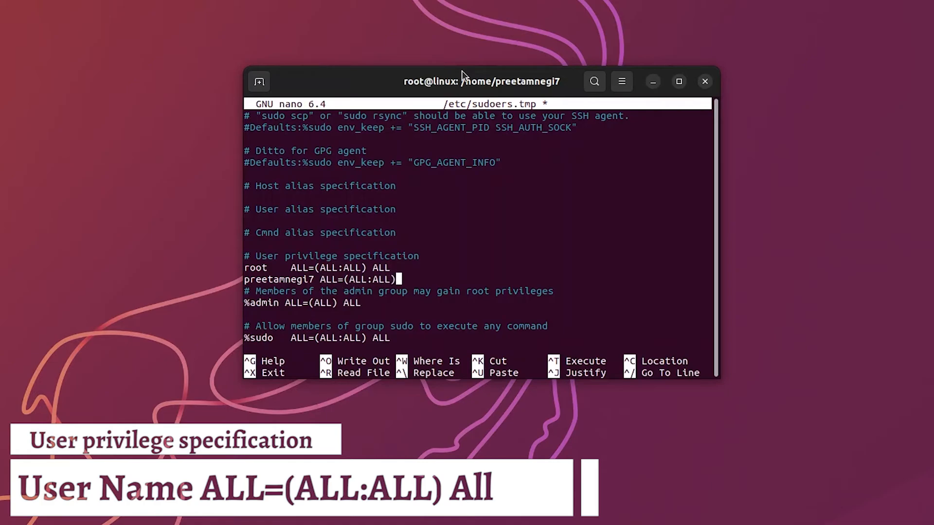
text(ALL)
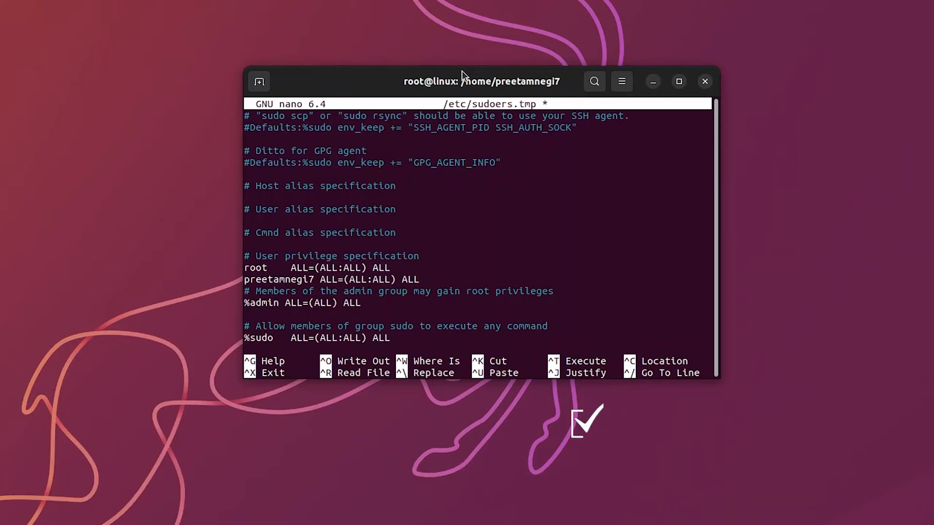
Step: Save the sudoers file on exiting nano, then close the terminal window despite the running process
key(ctrl+x)
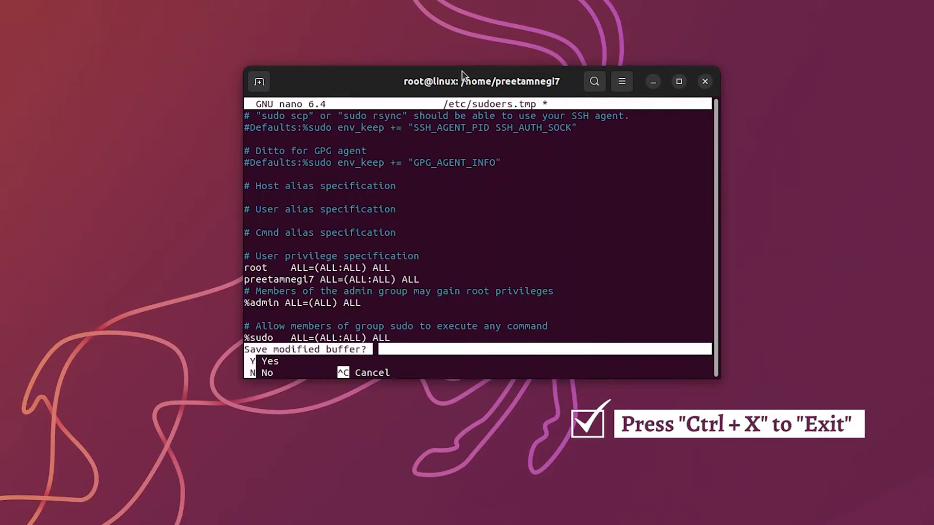
key(y)
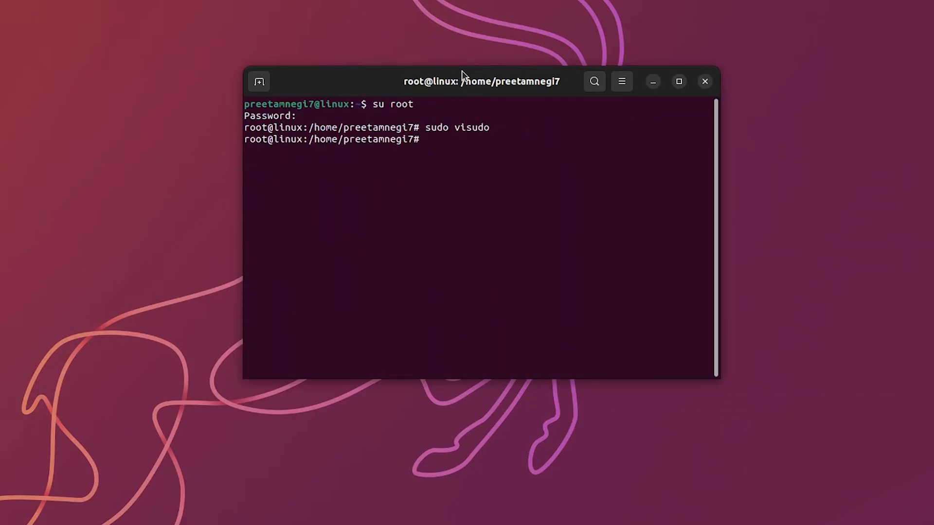
click(704, 82)
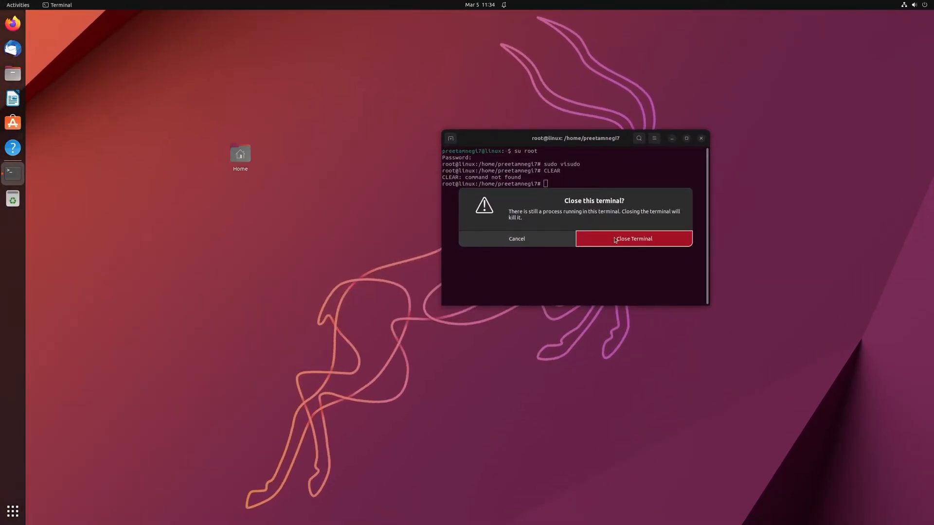
click(633, 240)
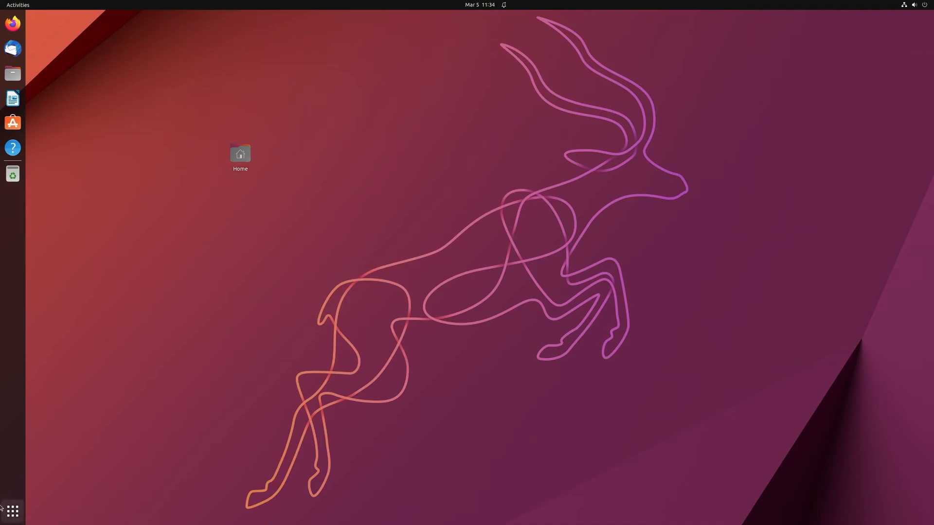
Step: In a fresh Terminal, run sudo apt-get update with the password so package lists fetch successfully
text(TER)
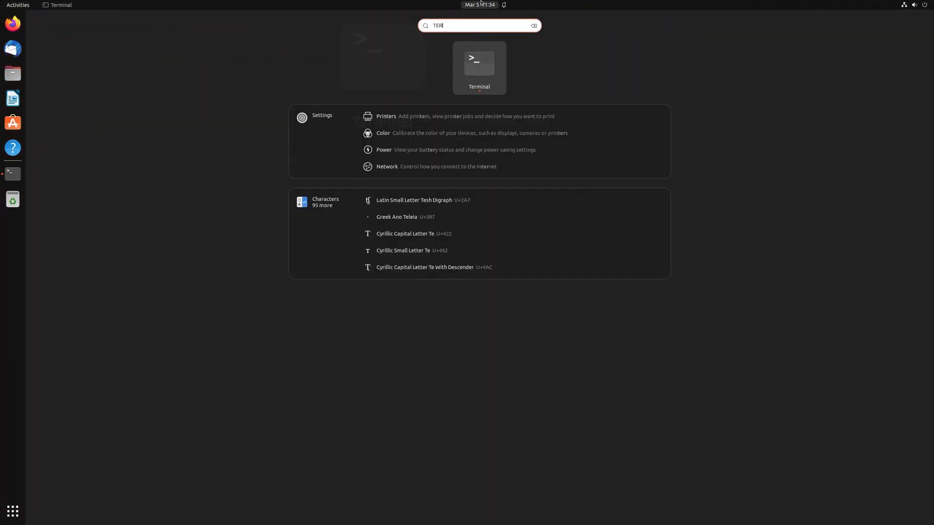
click(478, 67)
text(sudo apt-get update)
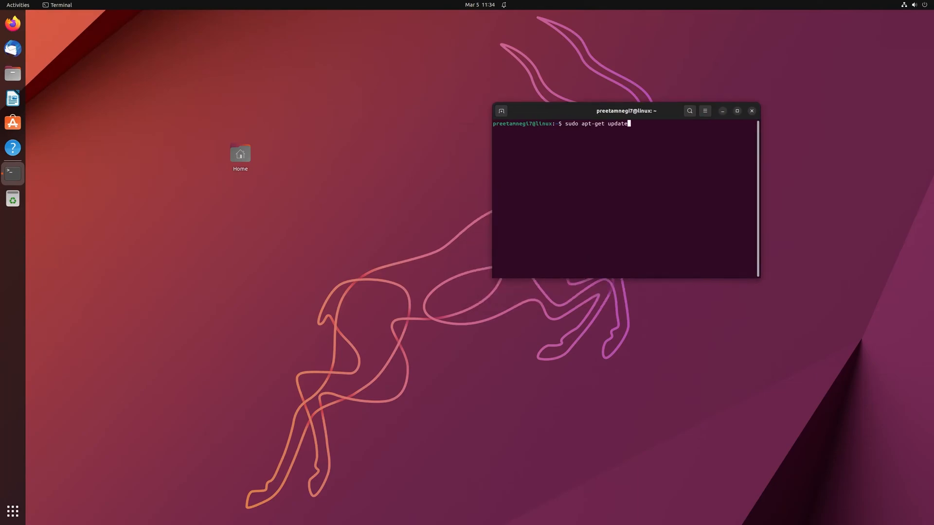
key(Return)
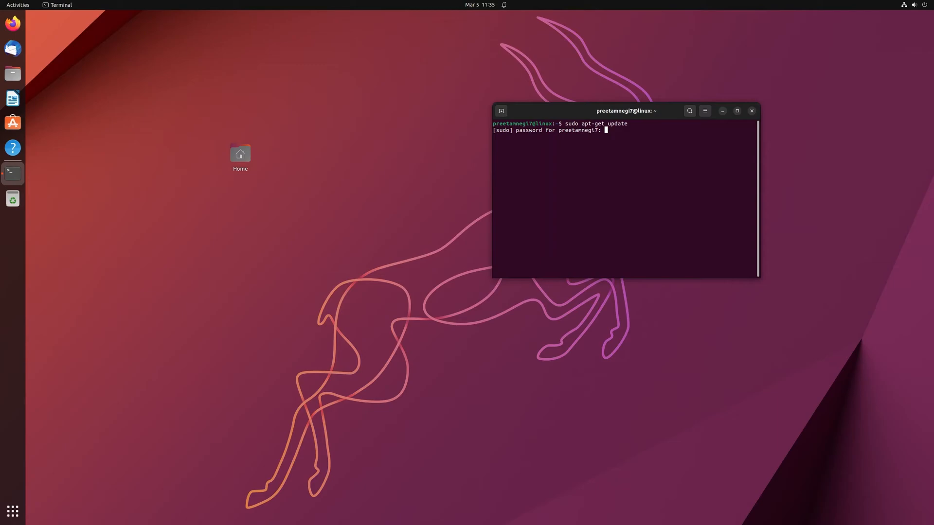
key(Return)
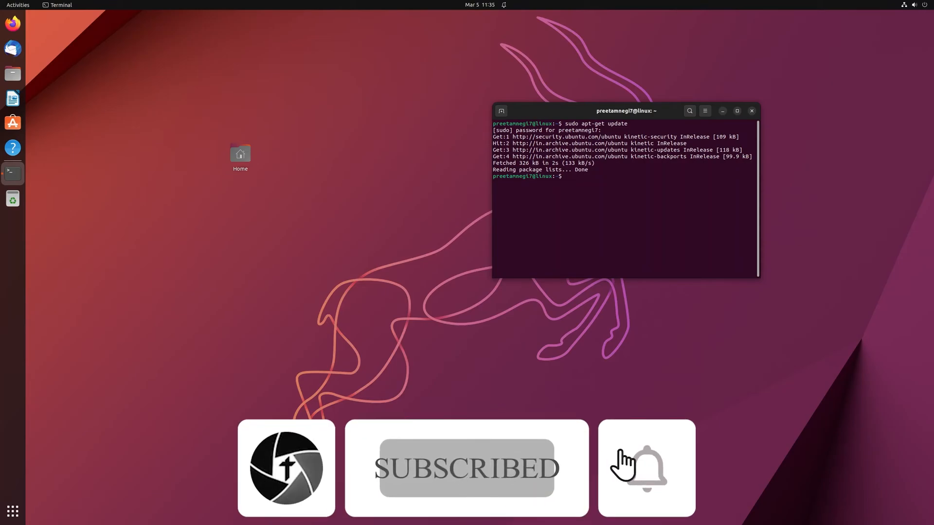
click(646, 467)
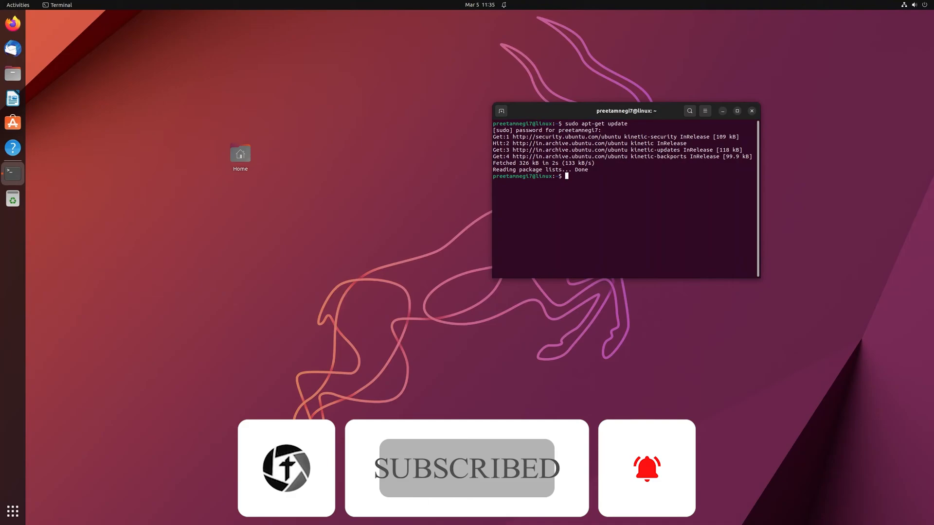